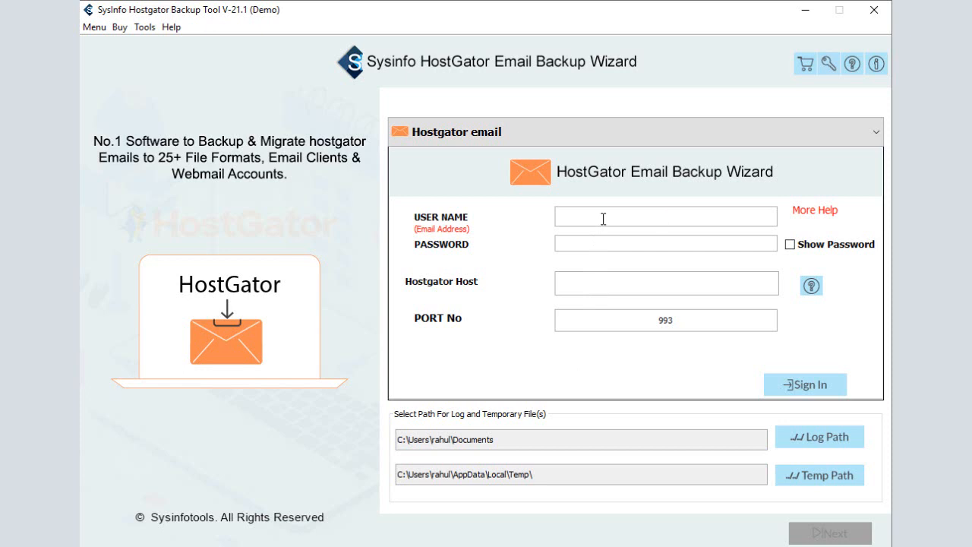
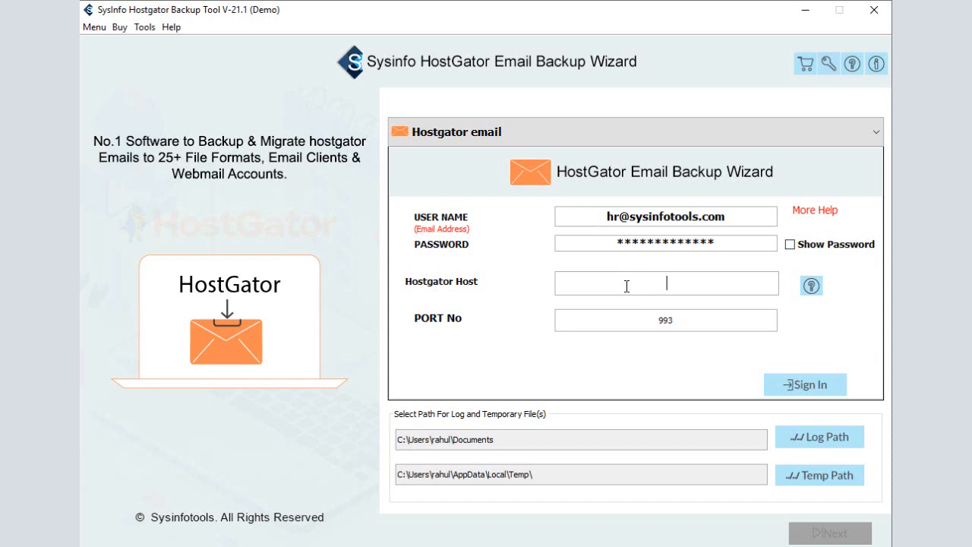
text(mail.sysinfotools.com)
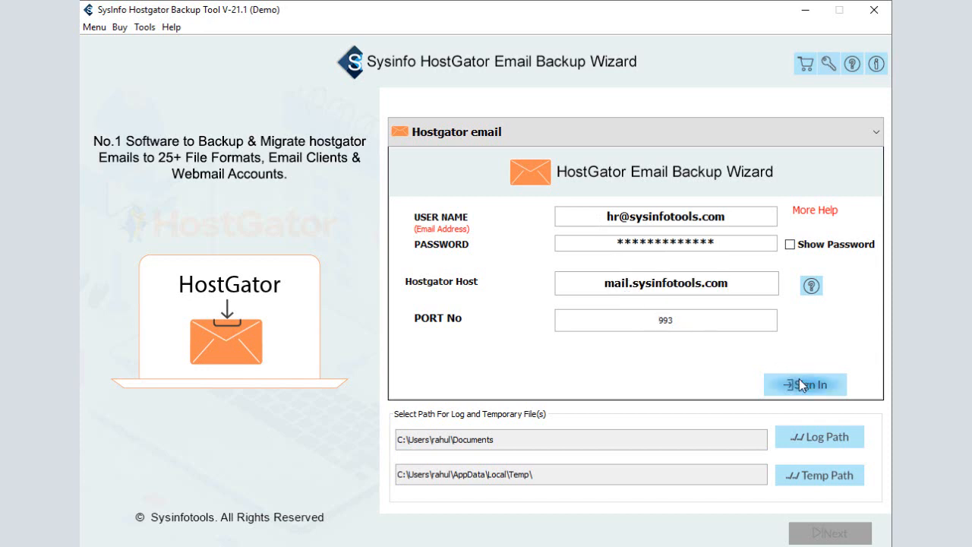
click(804, 384)
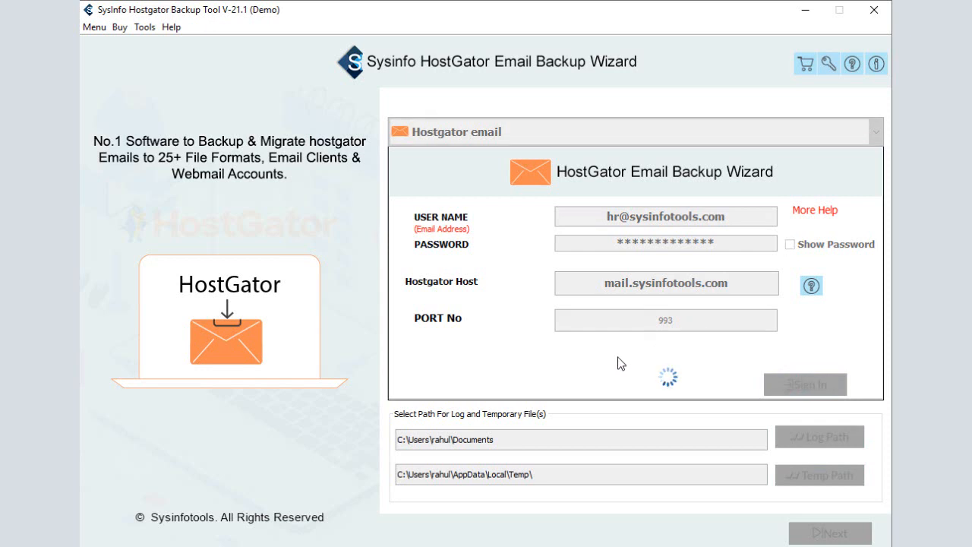
click(804, 384)
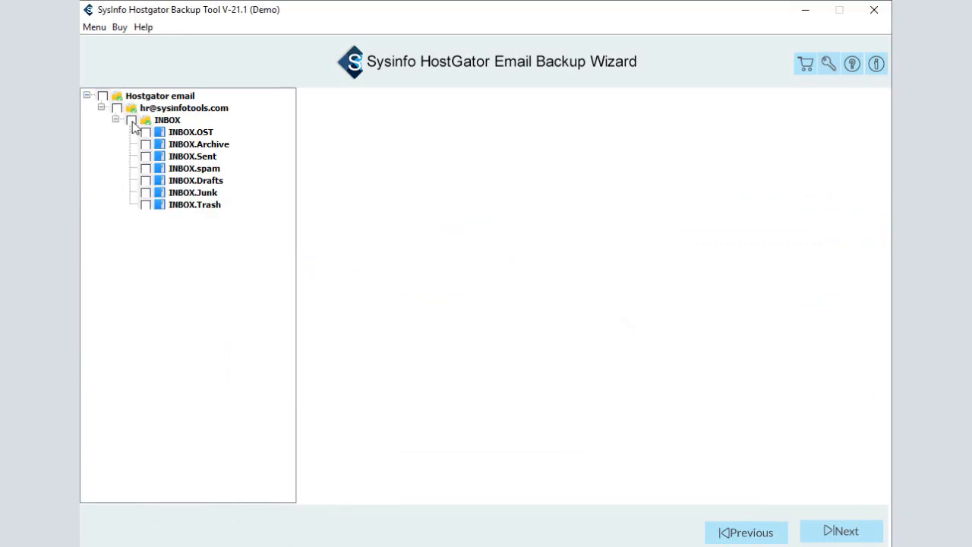
Check INBOX with all its subfolders and continue to output settings.
click(130, 120)
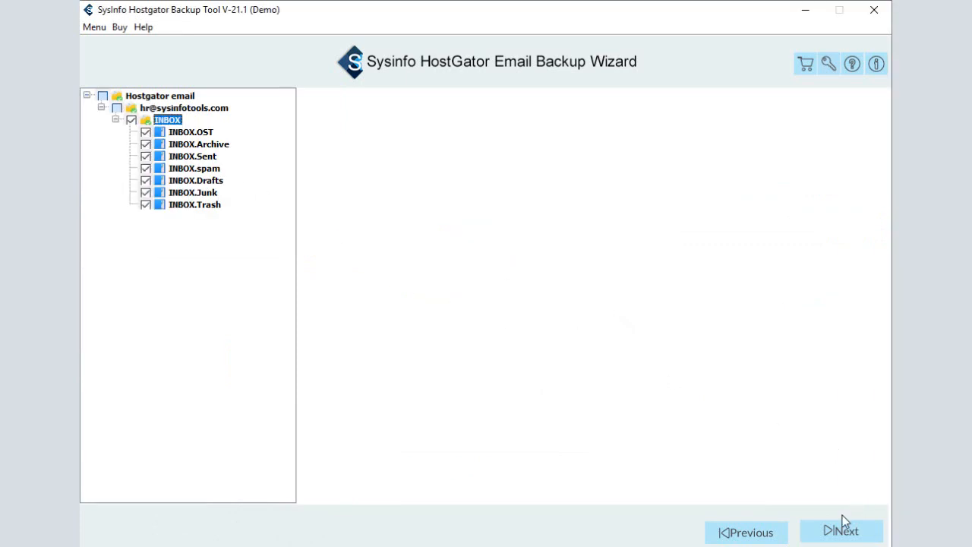
click(840, 530)
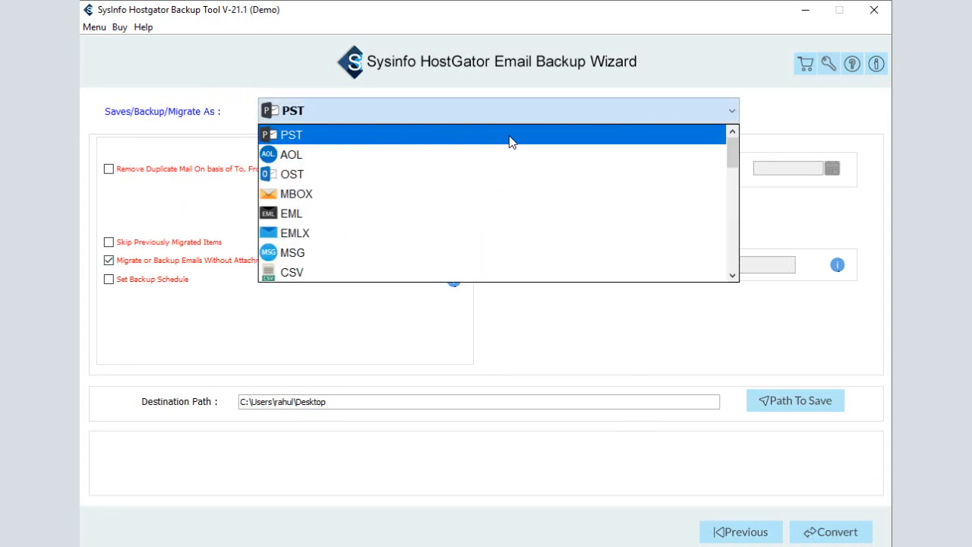
Choose PST as the backup format and leave Skip Previously Migrated off.
click(292, 135)
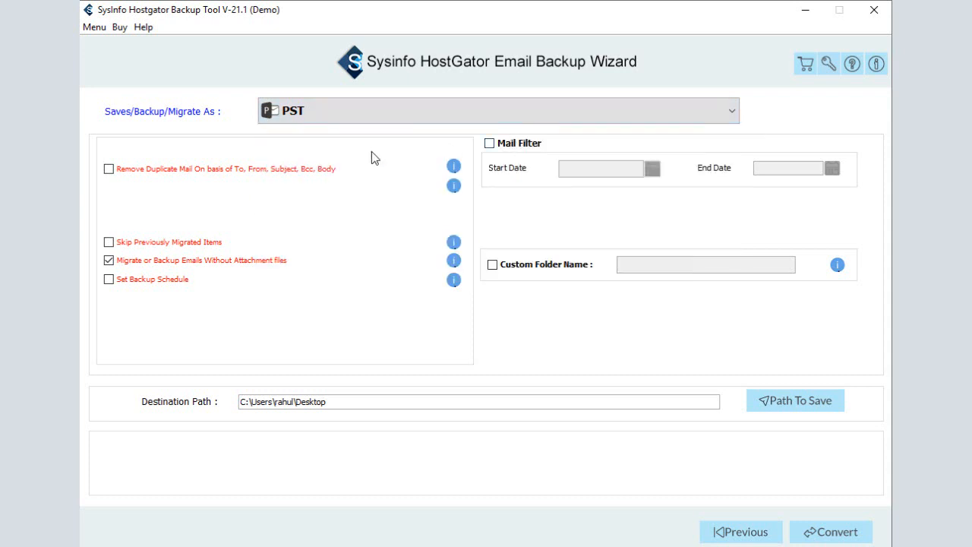
click(108, 169)
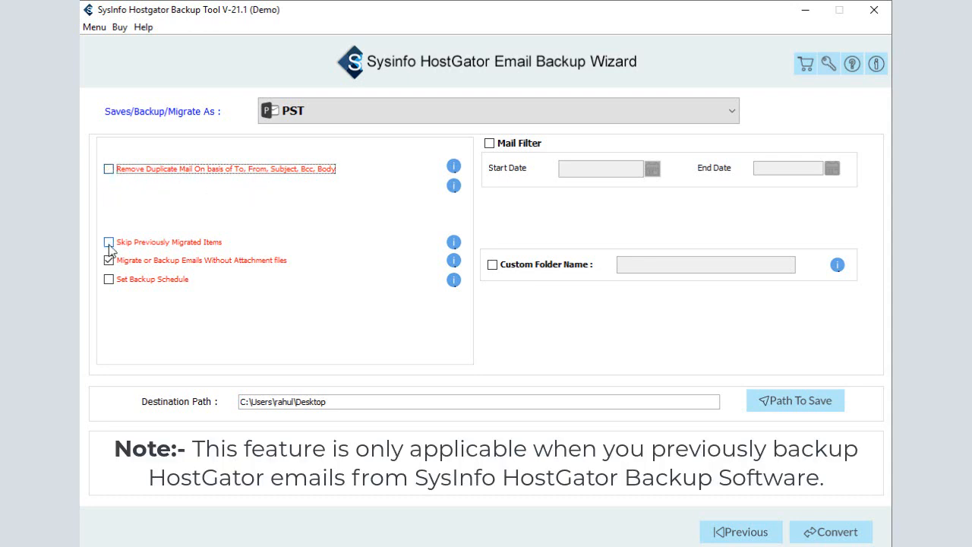
click(108, 242)
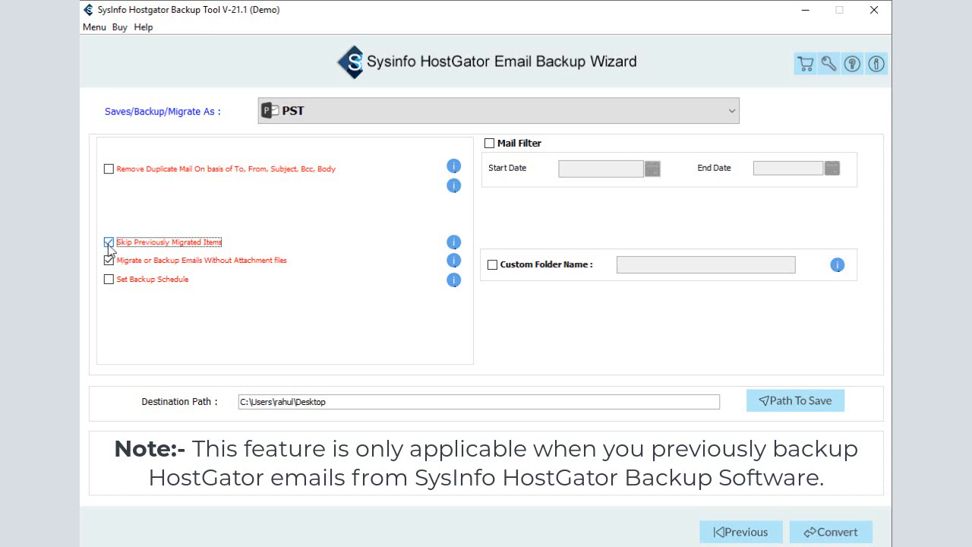
click(108, 242)
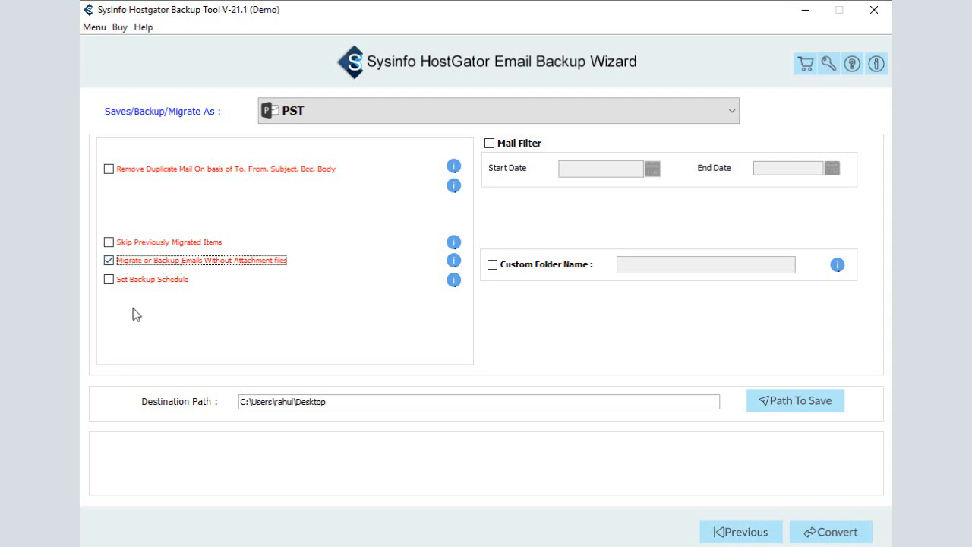
Try Backup Schedule and the date Mail Filter, then turn both back off.
click(109, 278)
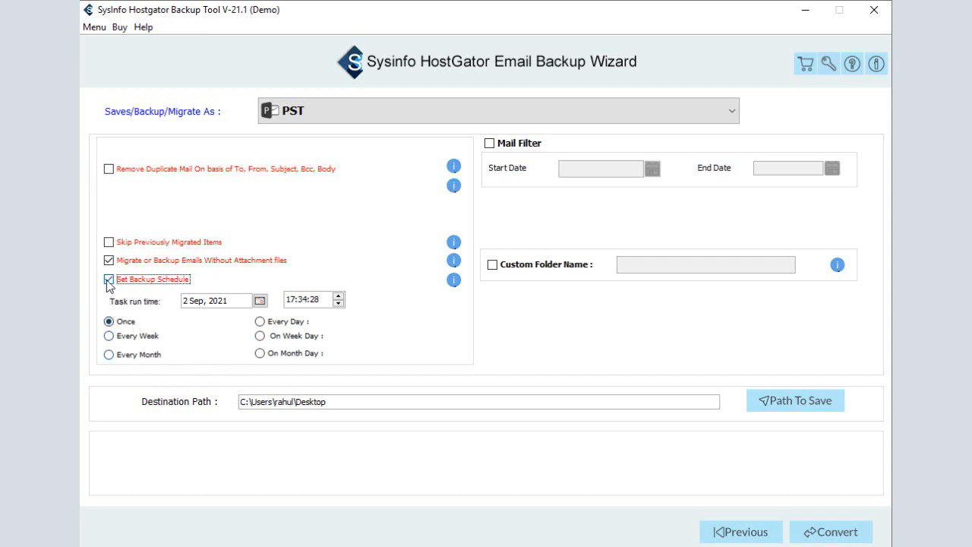
click(108, 279)
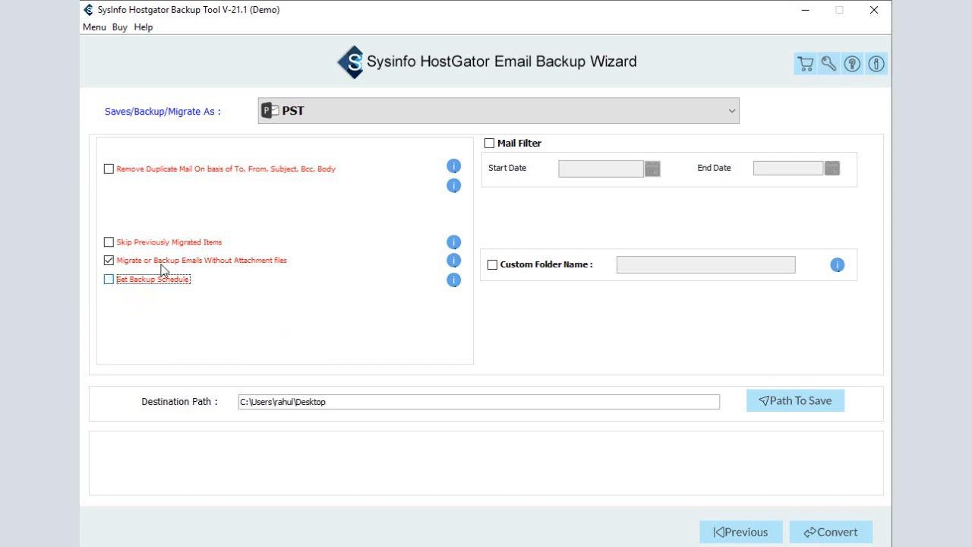
click(651, 167)
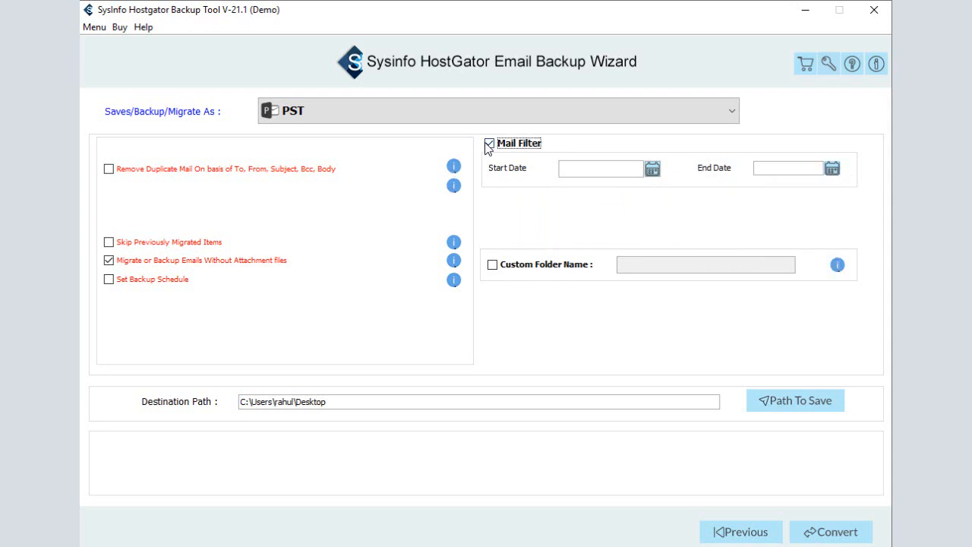
click(795, 400)
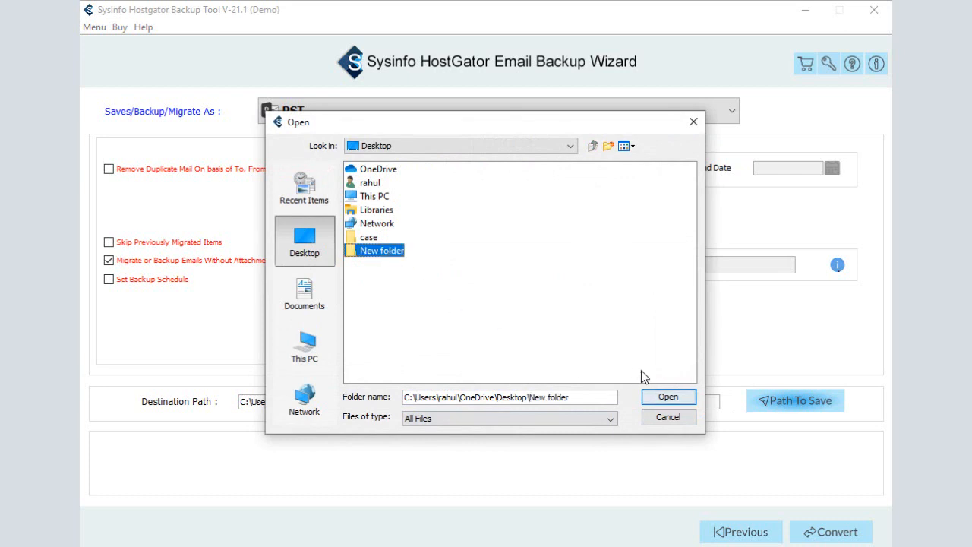
Use Desktop's New folder as destination and run the PST backup.
click(667, 395)
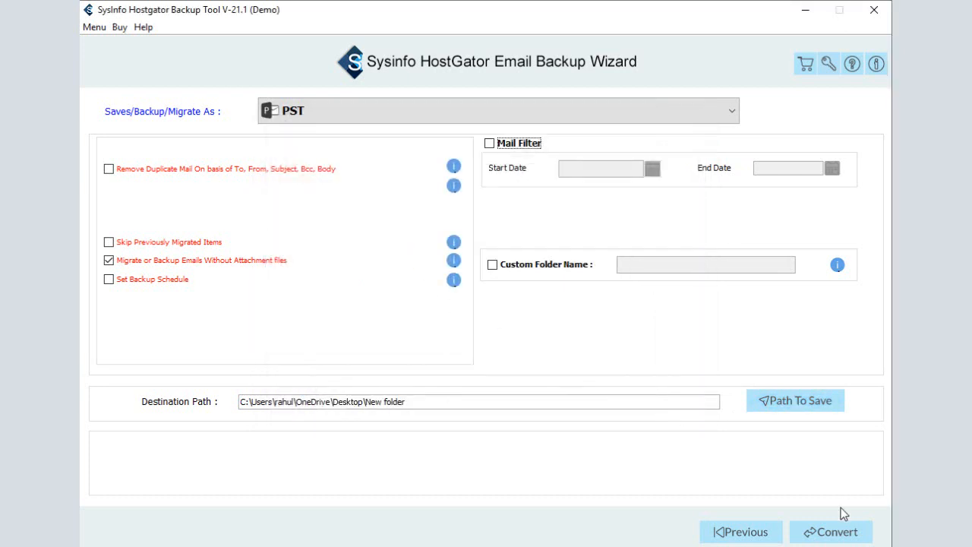
click(830, 531)
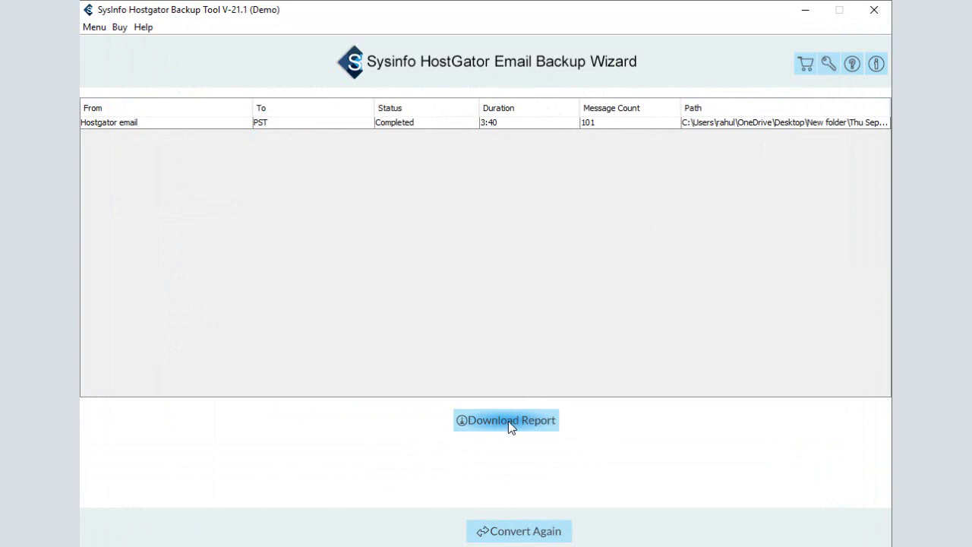
mouse_move(511, 480)
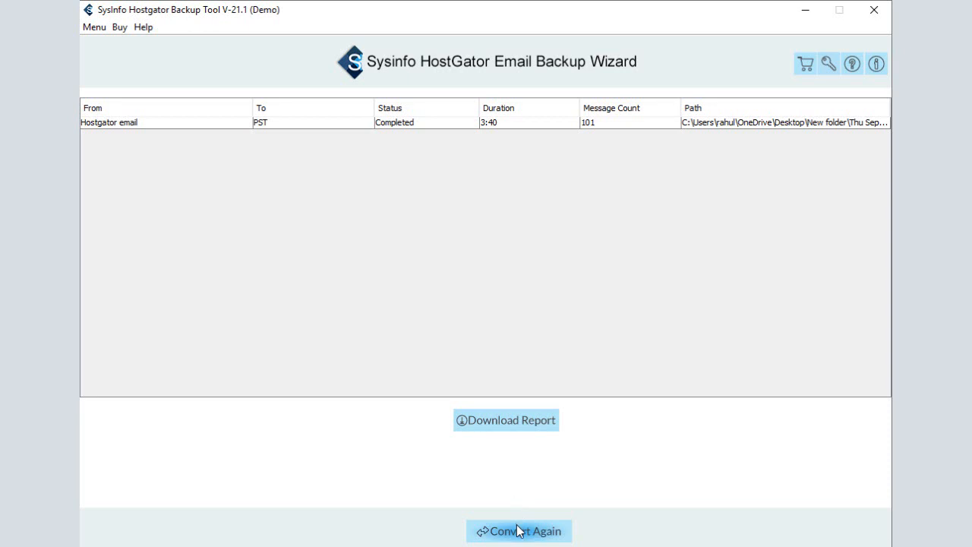
Choose Convert Again after the 101-message PST backup completes.
click(519, 531)
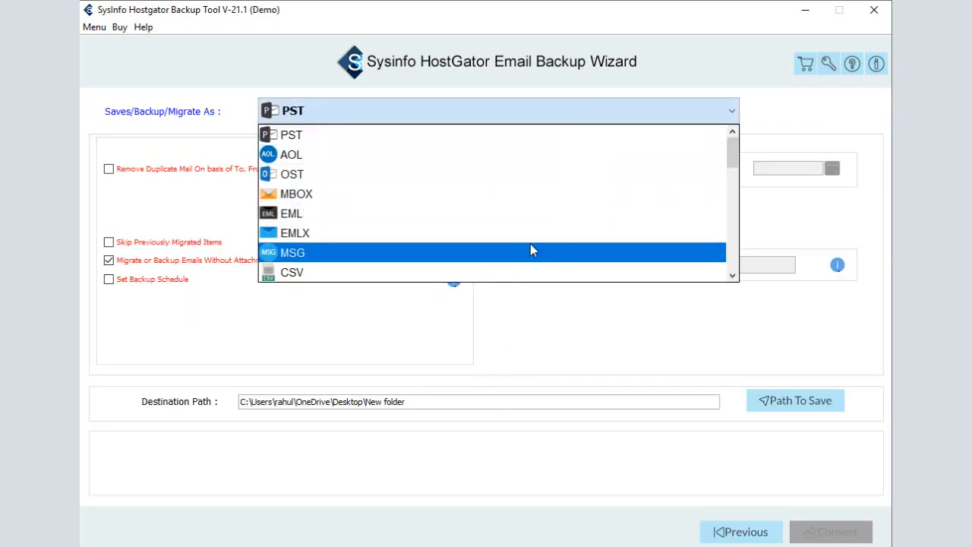
scroll(down, 3)
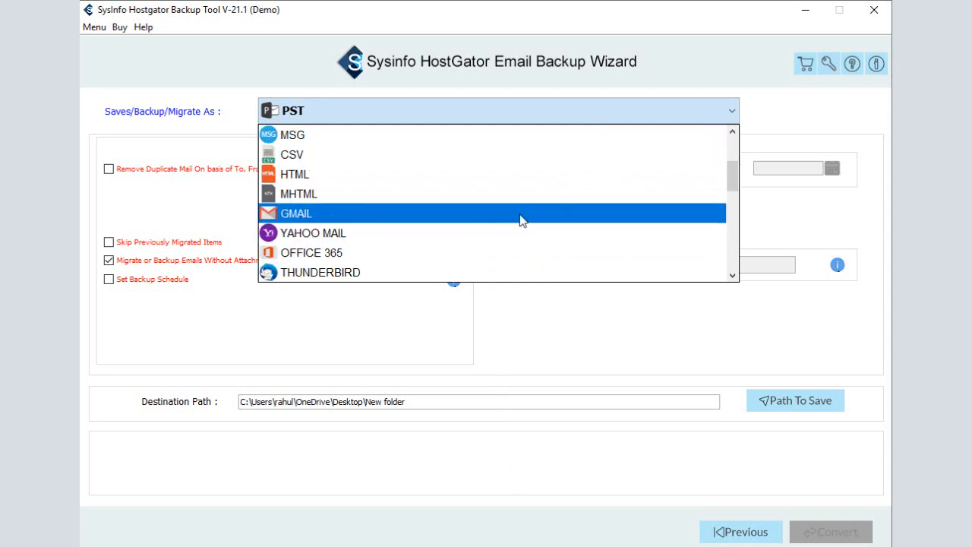
click(296, 213)
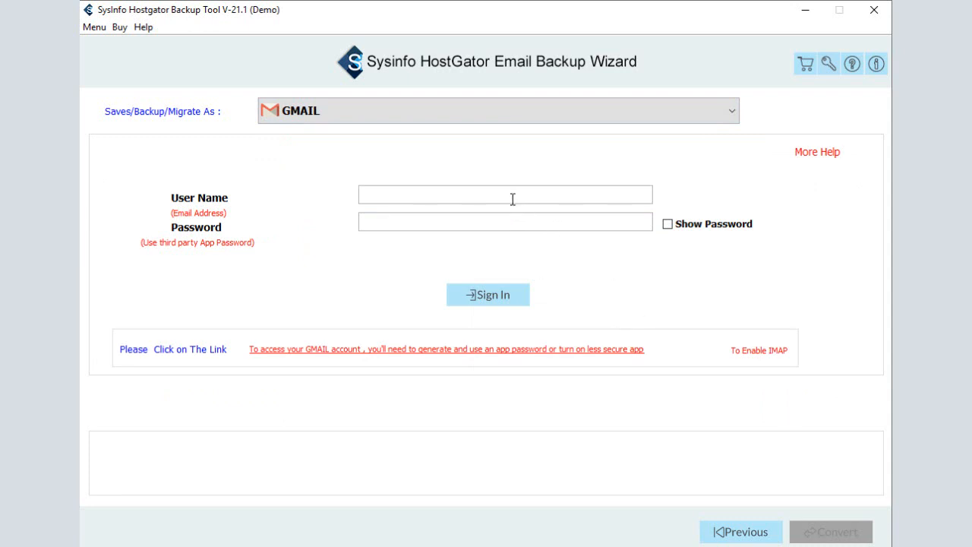
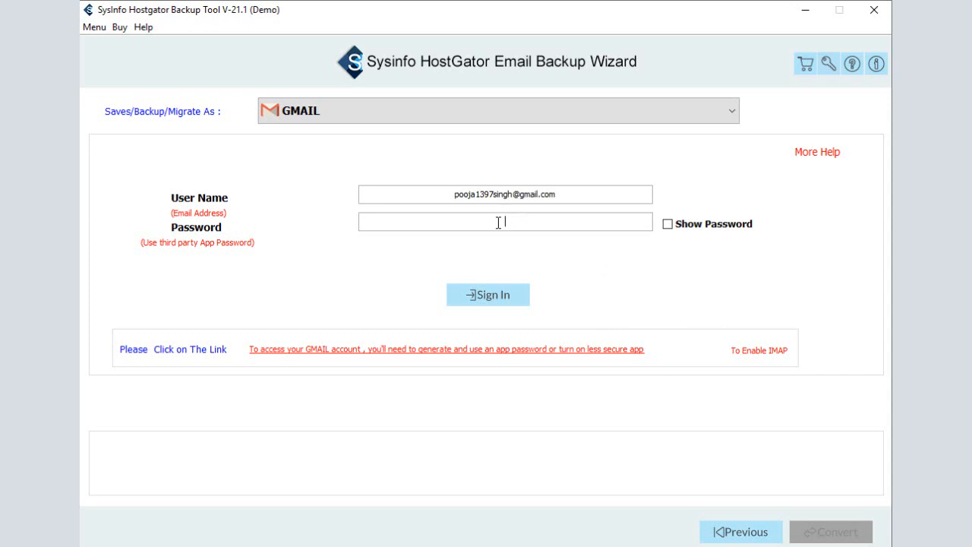
text(password)
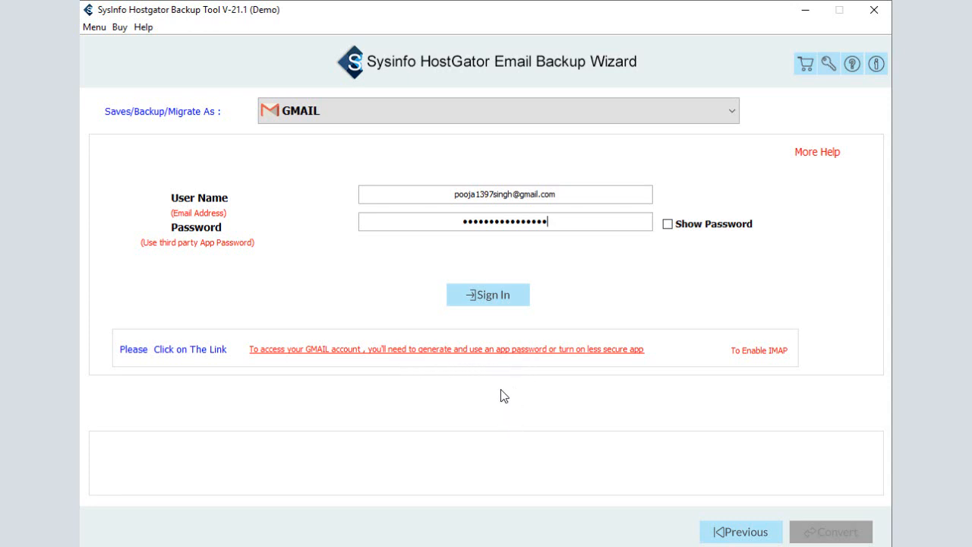
click(487, 295)
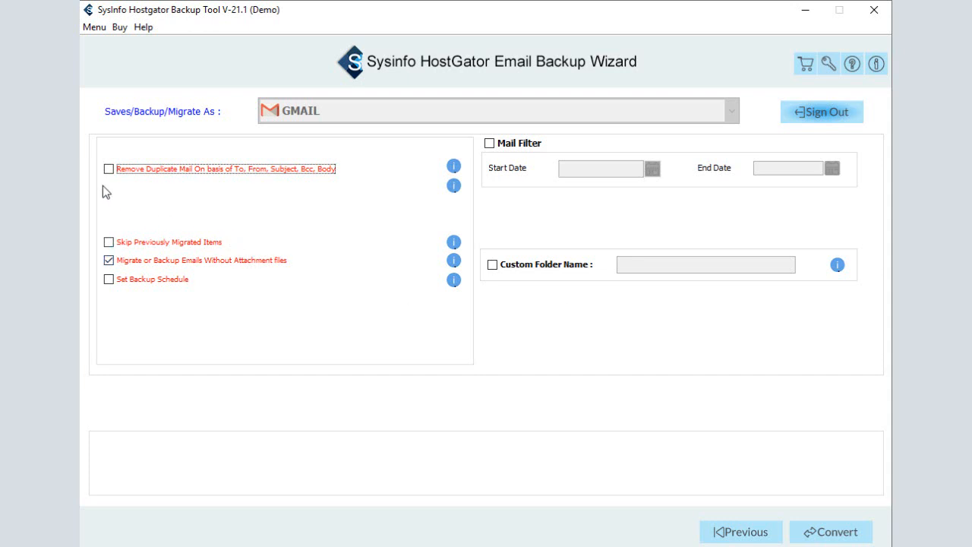
Try Remove Duplicate, Skip Previously Migrated and Without Attachments, leaving all off.
click(109, 168)
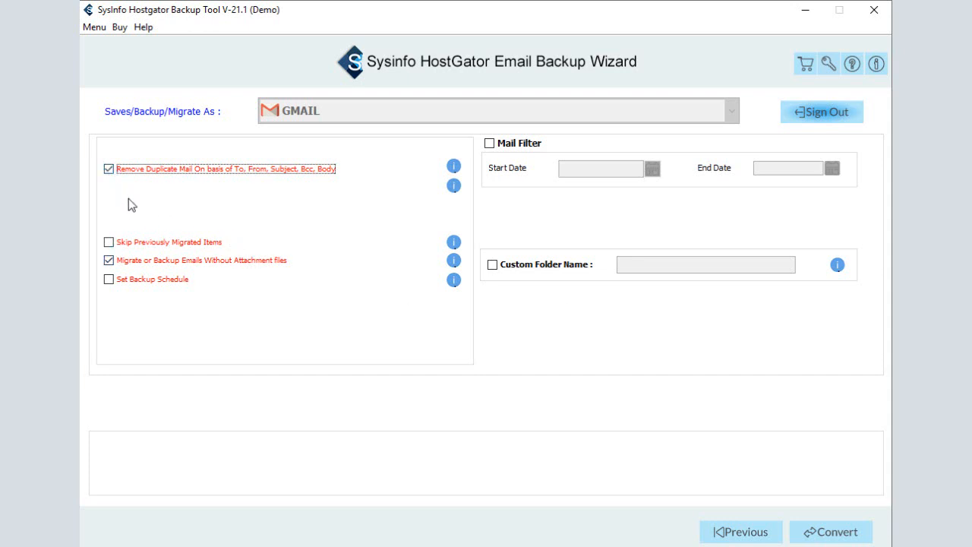
click(109, 168)
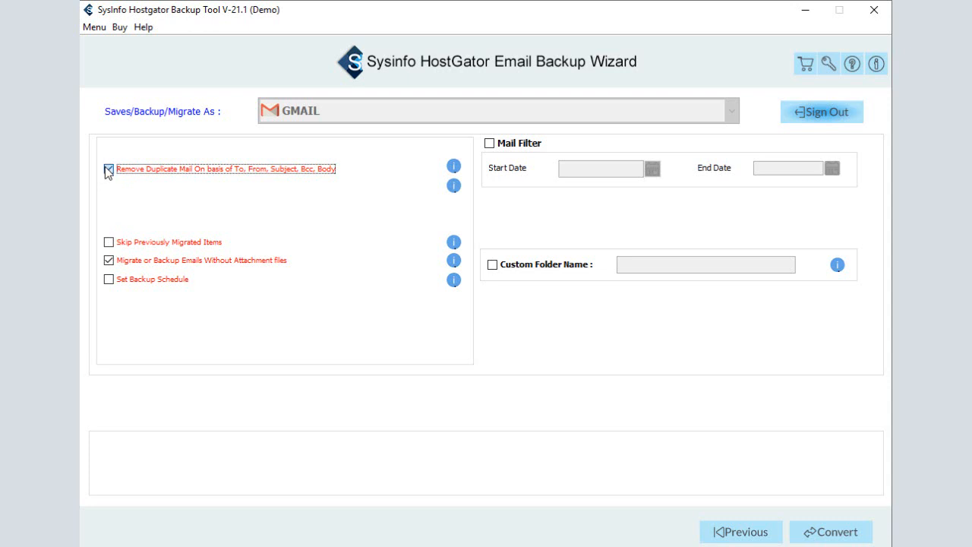
click(108, 242)
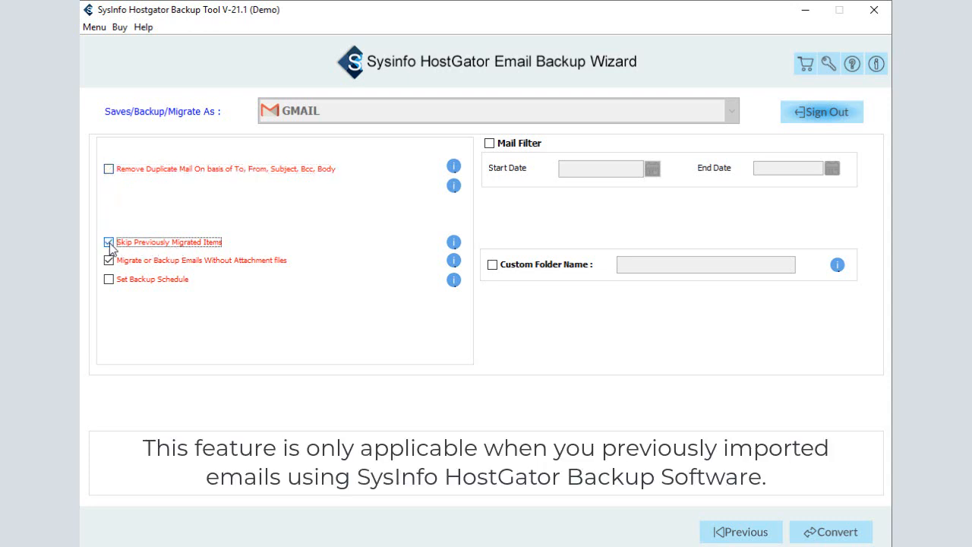
click(109, 243)
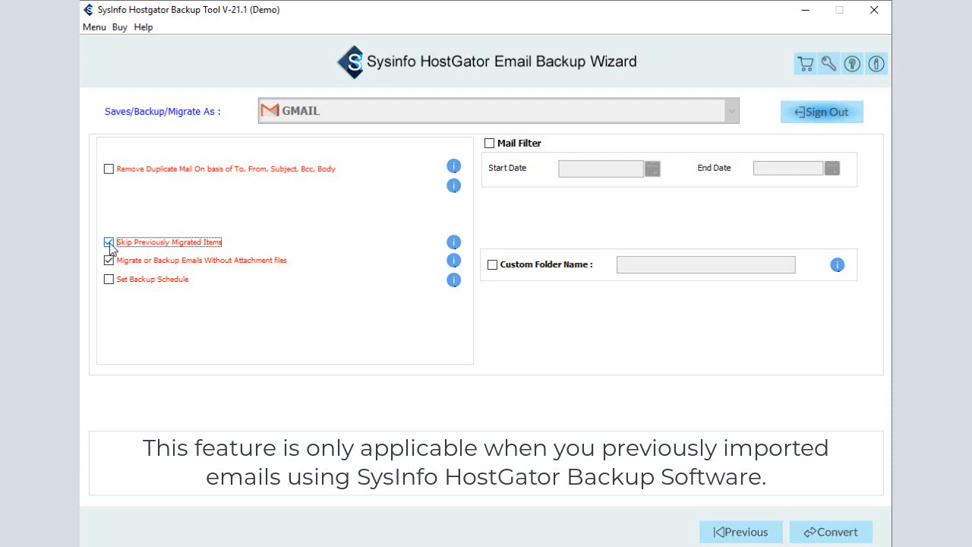
click(108, 259)
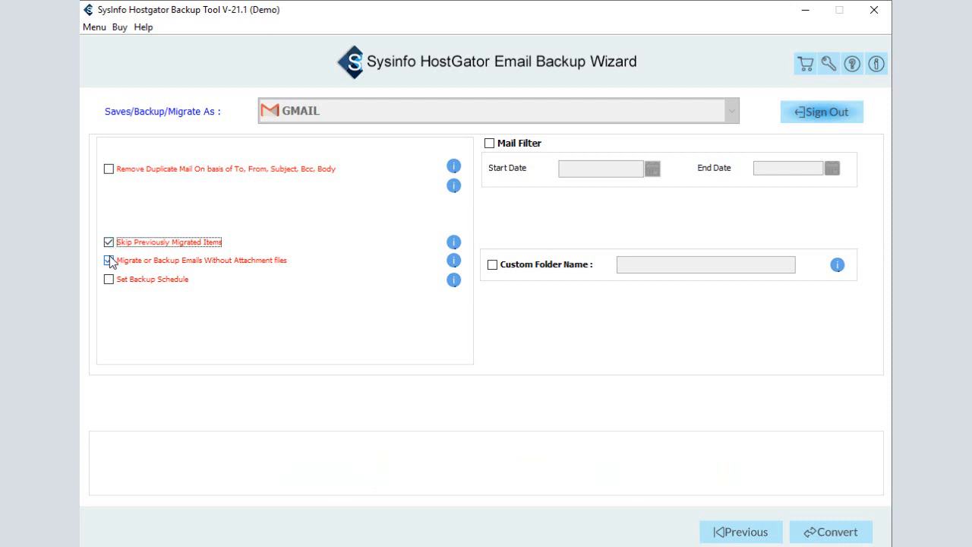
click(108, 242)
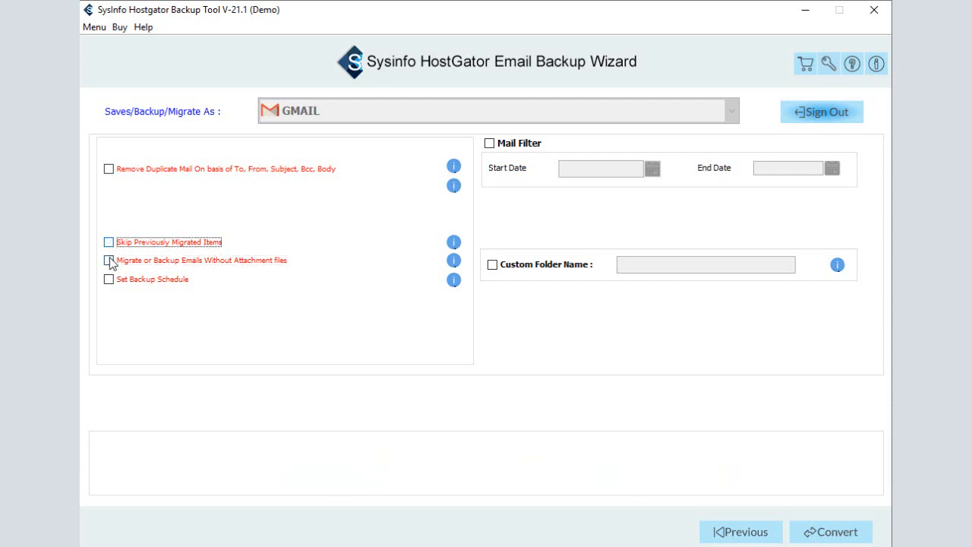
click(108, 259)
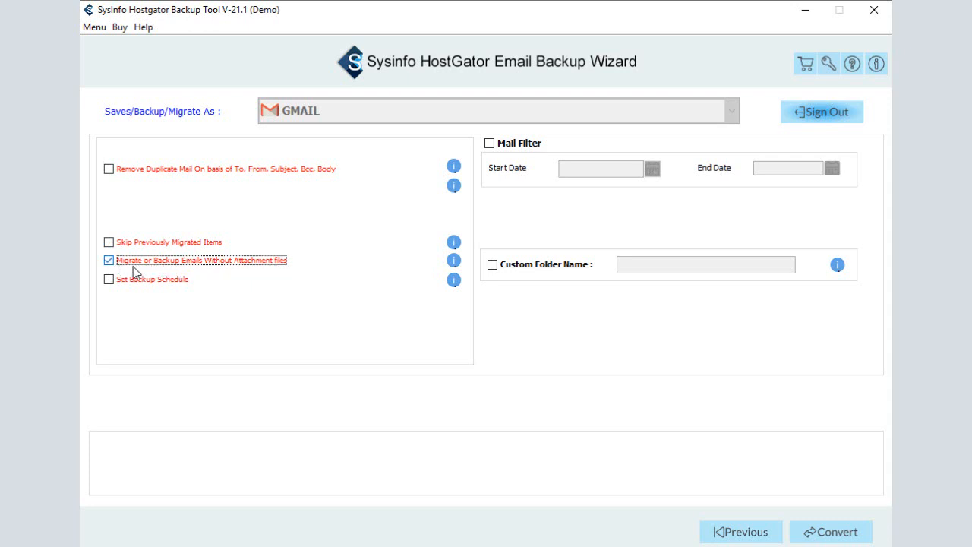
click(109, 260)
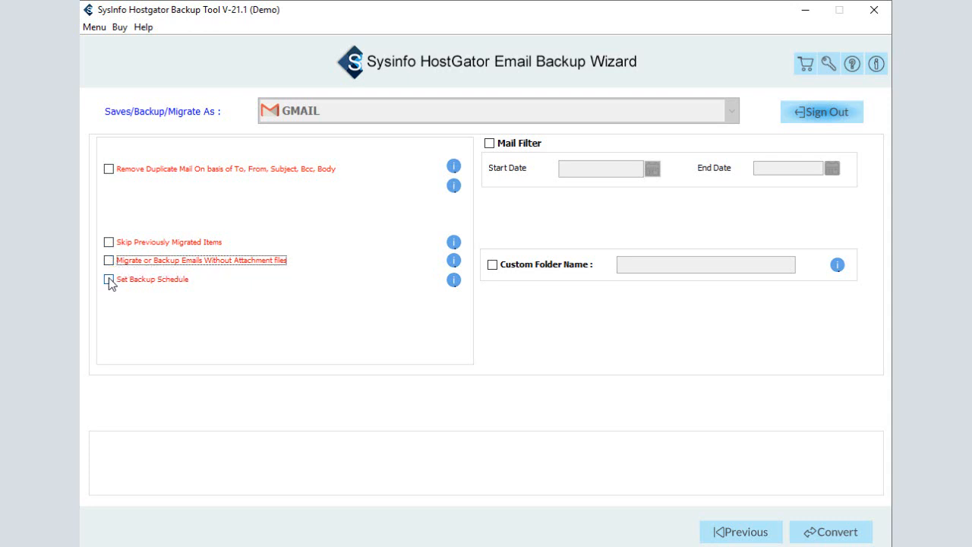
Try Backup Schedule and the date Mail Filter, disable both, and start the Gmail migration.
click(108, 279)
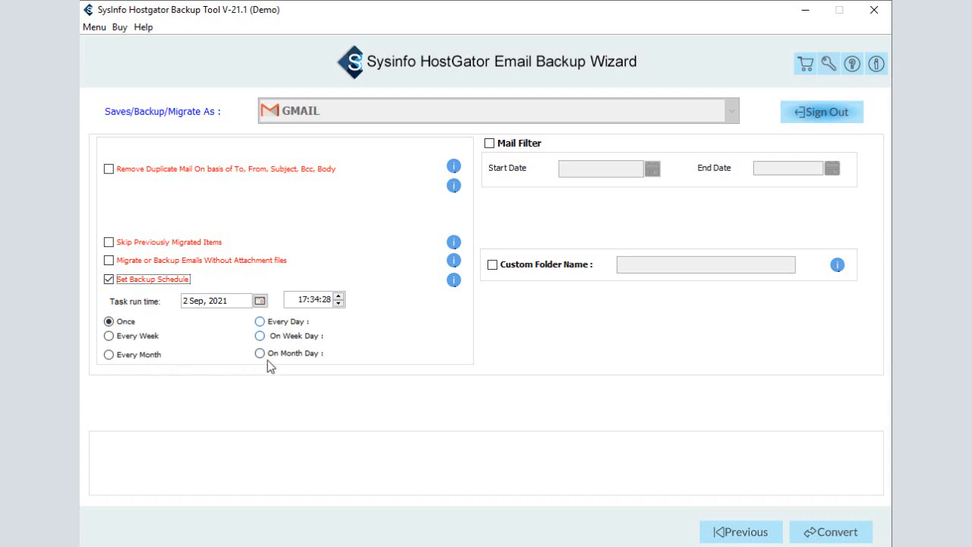
click(108, 278)
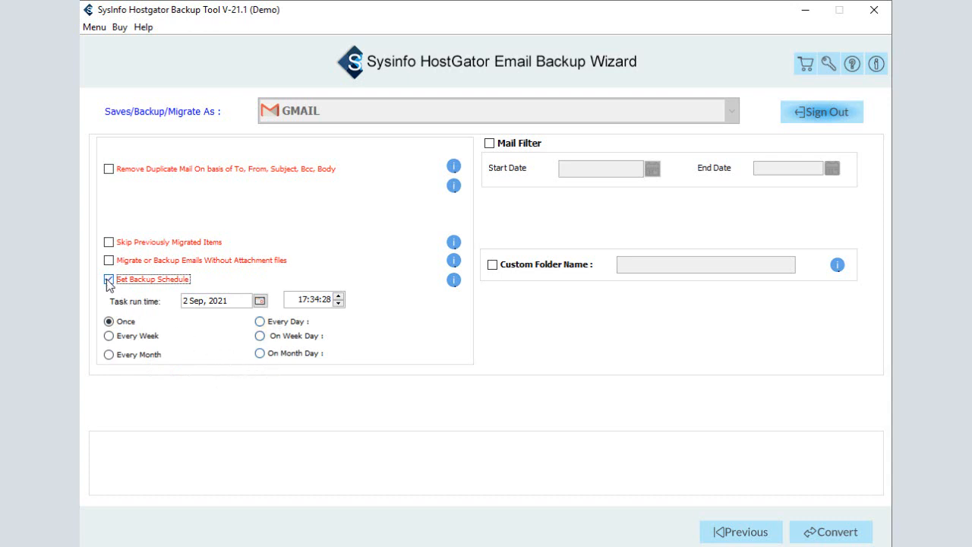
click(109, 279)
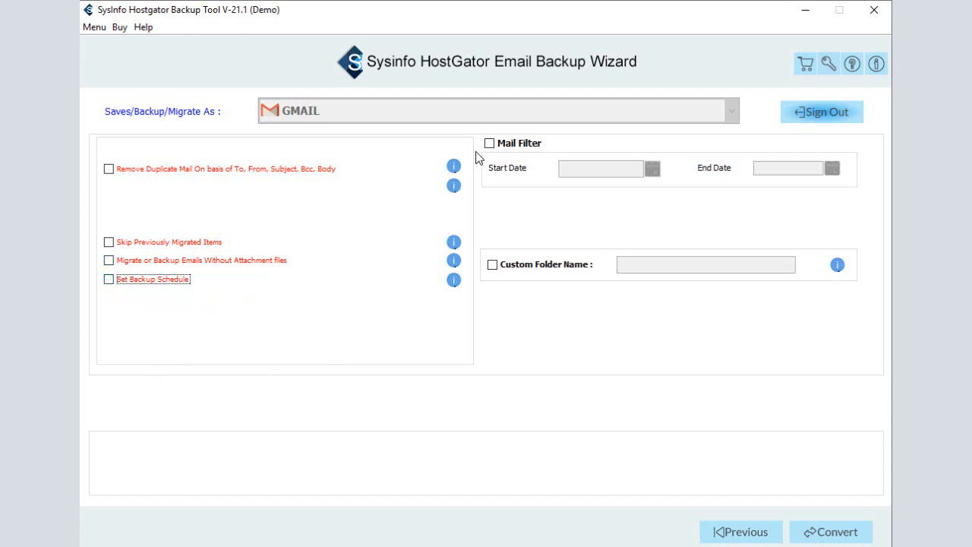
click(651, 167)
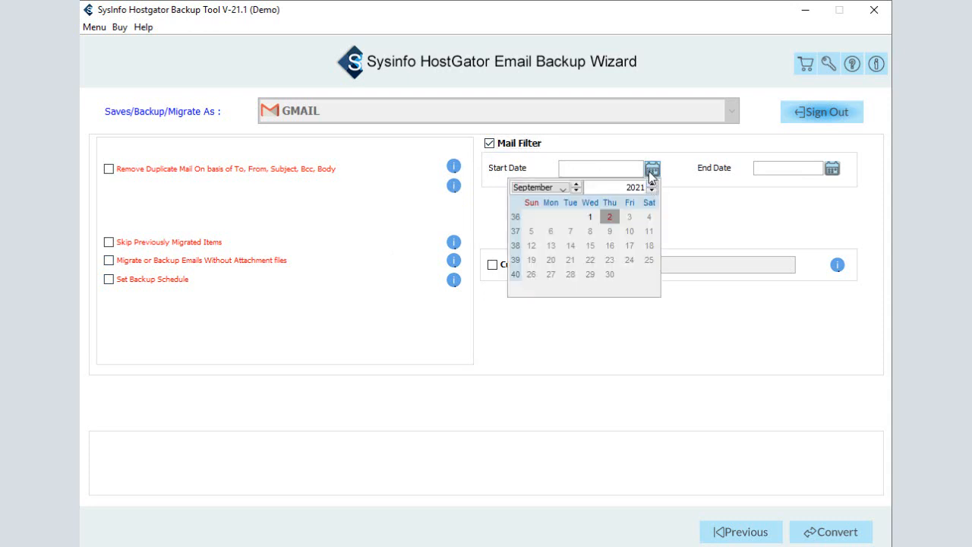
click(832, 168)
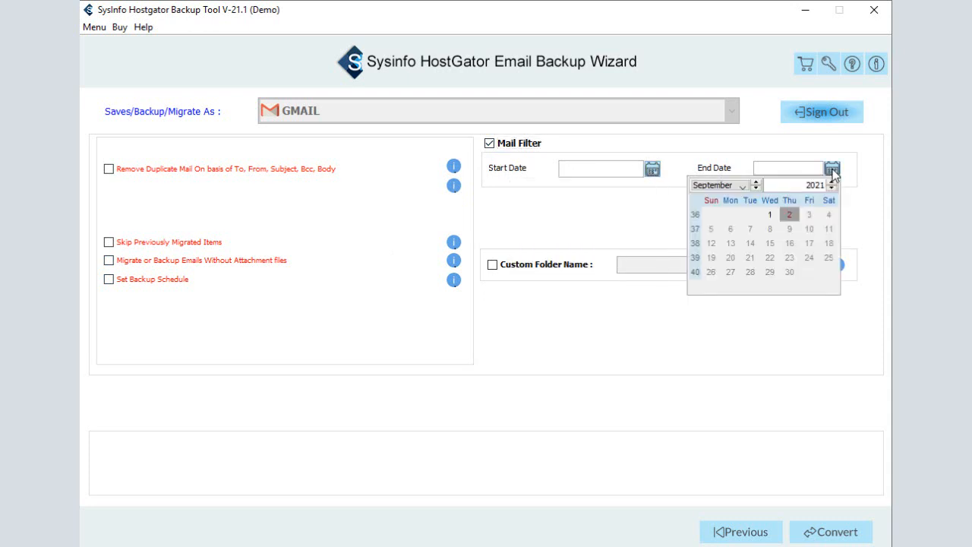
click(491, 143)
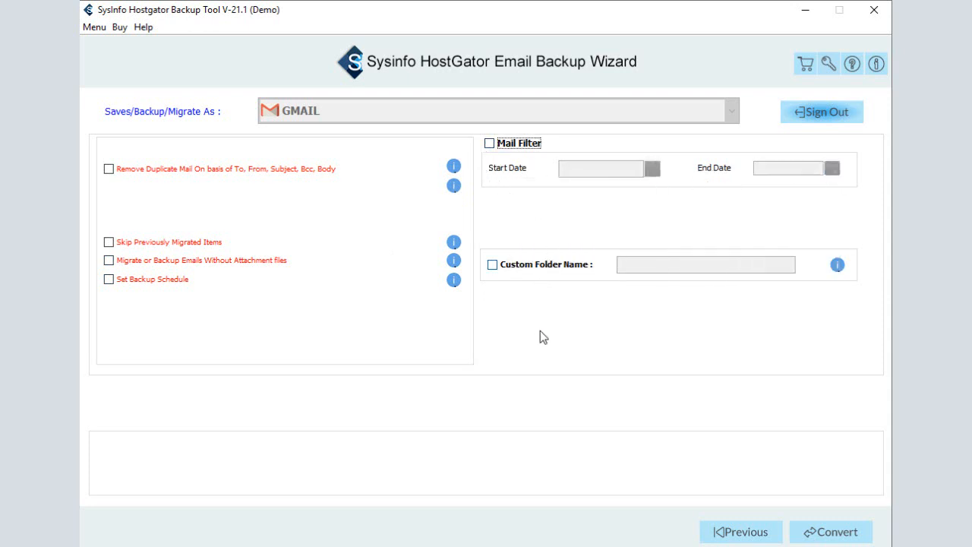
click(830, 531)
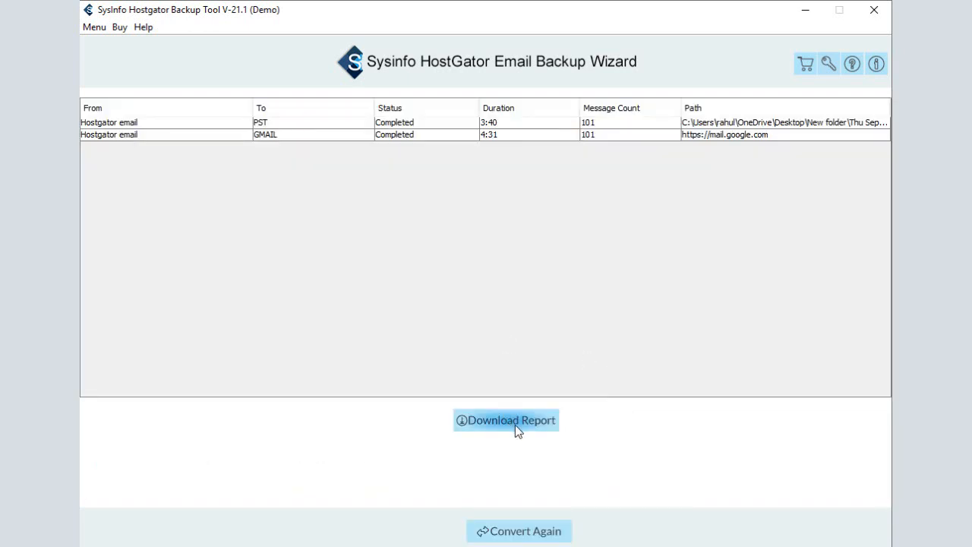
mouse_move(547, 478)
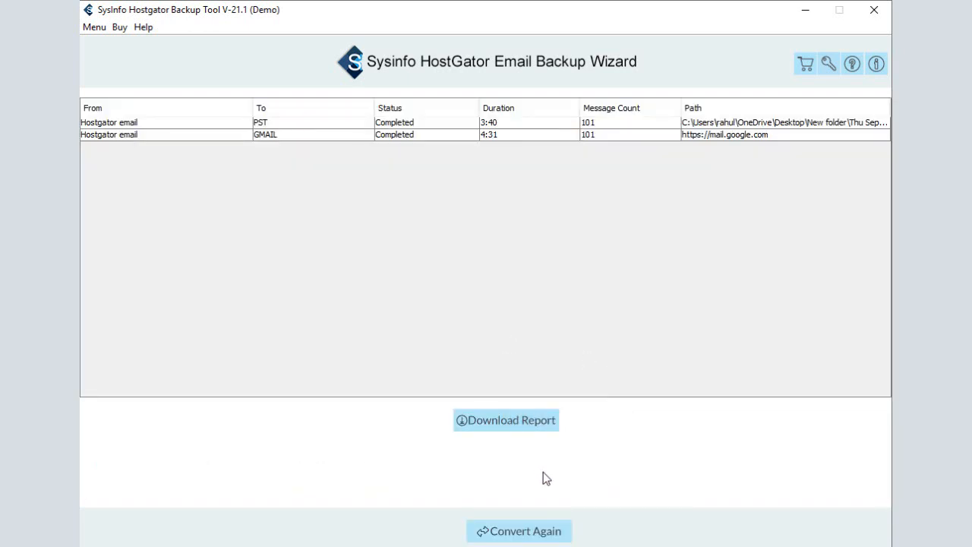